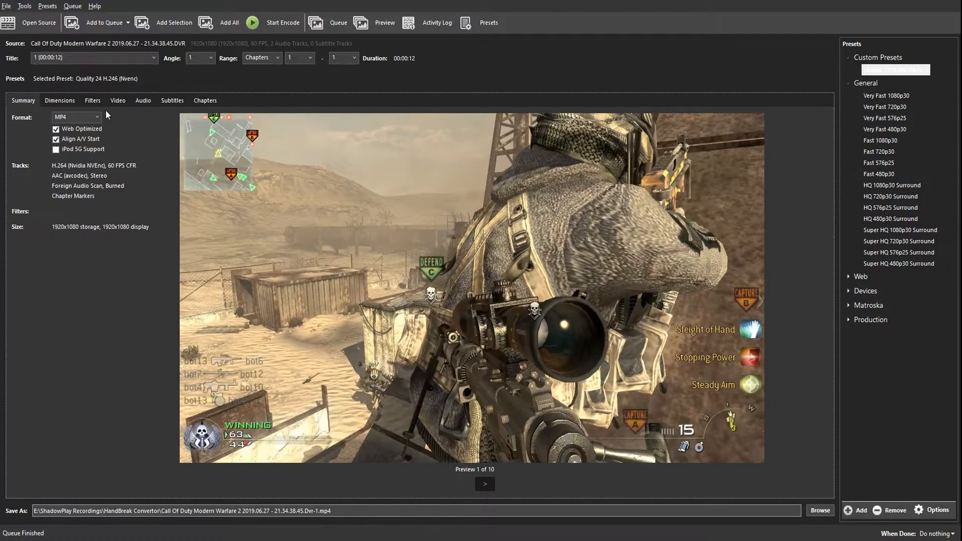
Show title 1's audio track list with its single AAC stereo track
{"action": "left_click", "coordinate": [143, 100]}
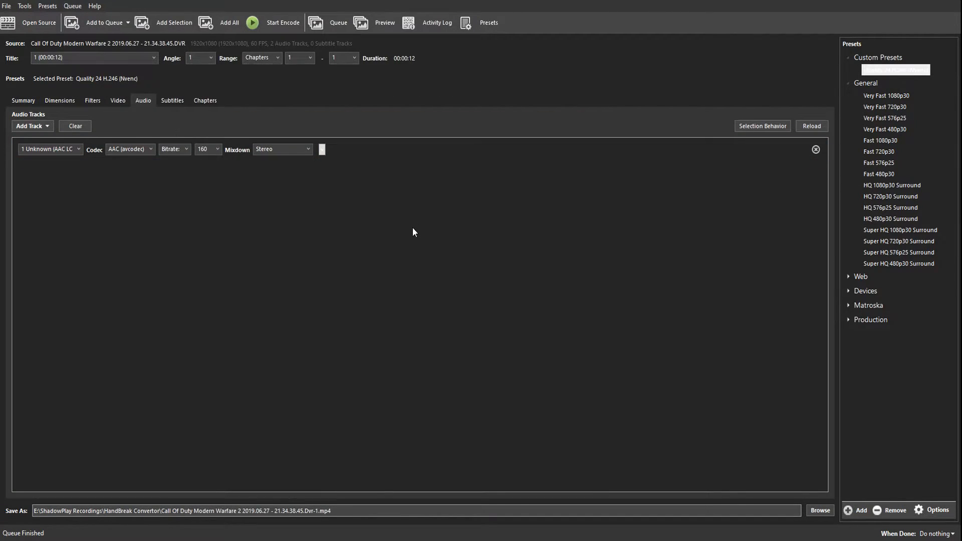
{"action": "mouse_move", "coordinate": [745, 158]}
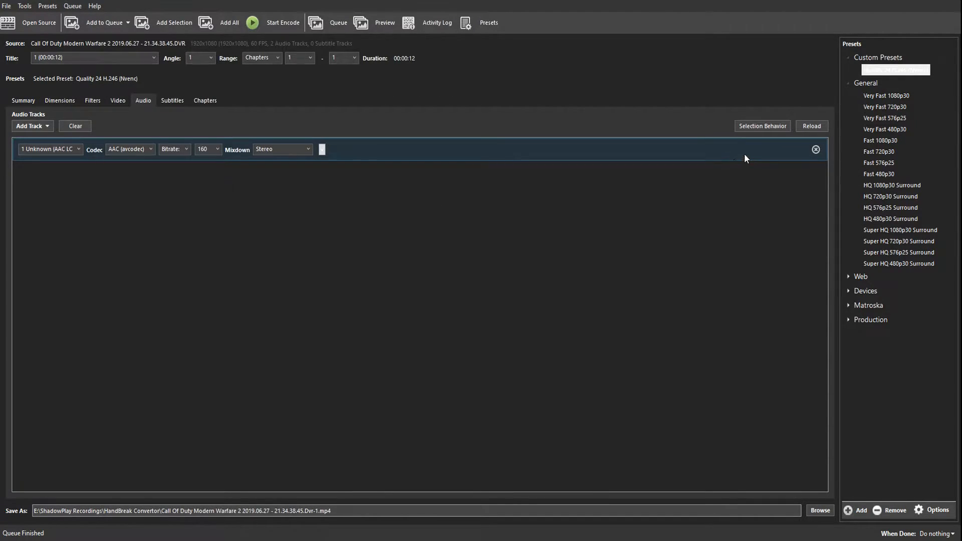
{"action": "mouse_move", "coordinate": [227, 140]}
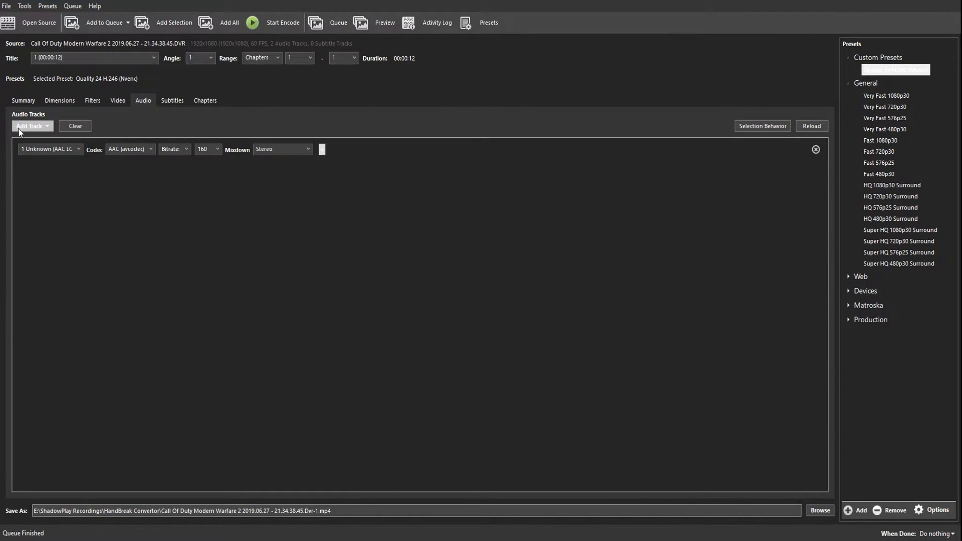
Add all remaining audio tracks so title 1 has two AAC stereo tracks, checking title 2 in between
{"action": "left_click", "coordinate": [29, 127]}
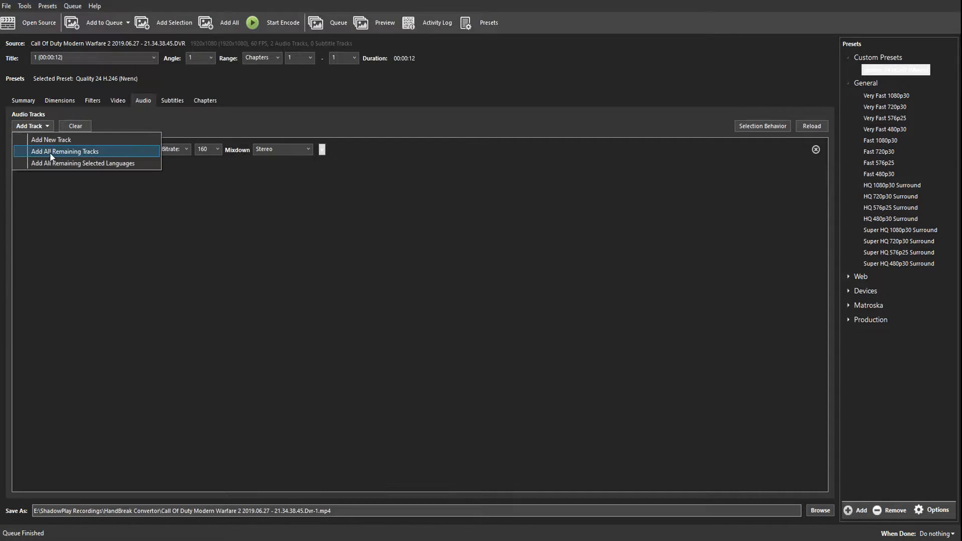
{"action": "left_click", "coordinate": [65, 152]}
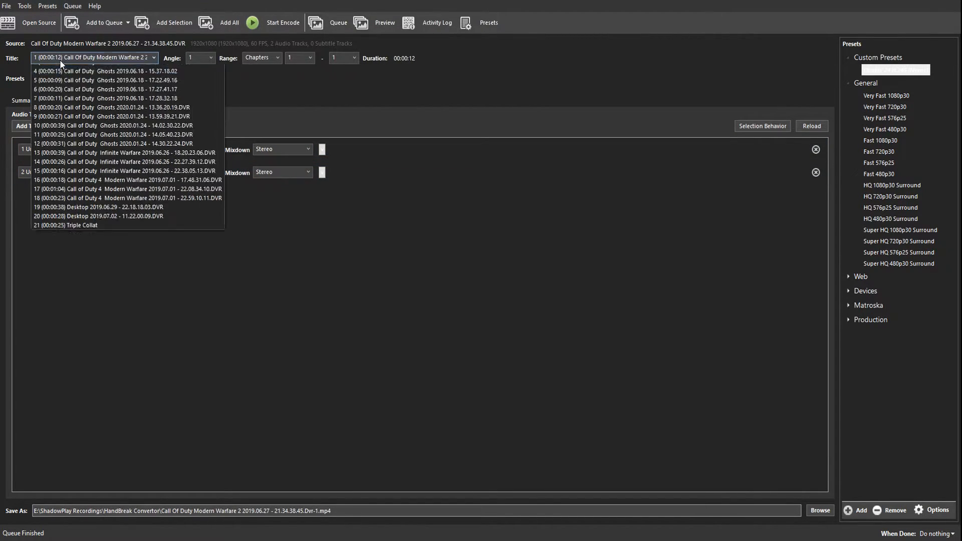
{"action": "left_click", "coordinate": [126, 78]}
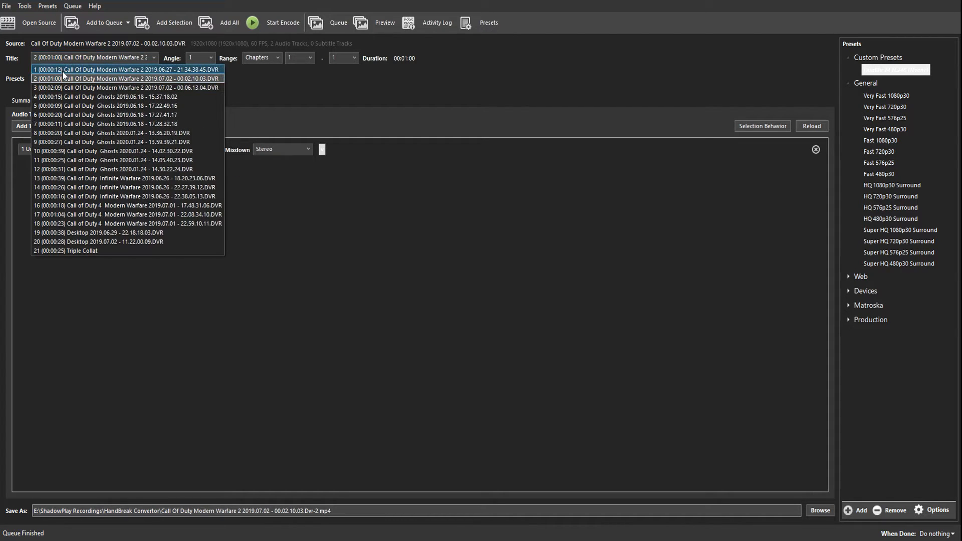
{"action": "mouse_move", "coordinate": [83, 75]}
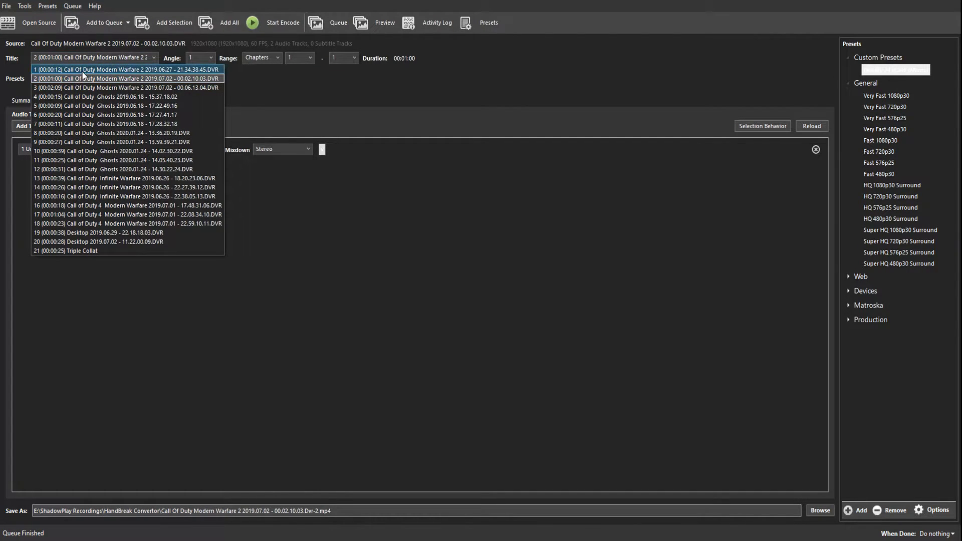
{"action": "left_click", "coordinate": [127, 69]}
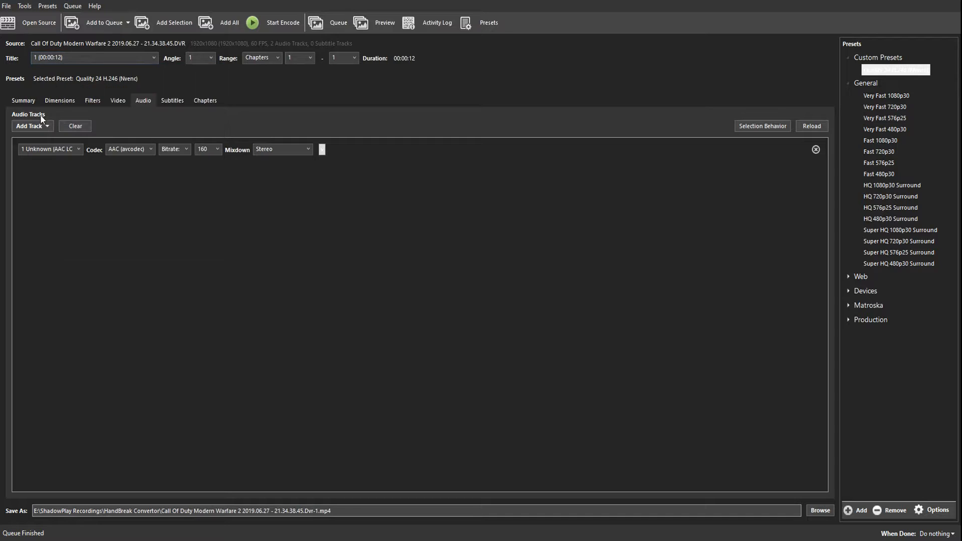
{"action": "left_click", "coordinate": [29, 126]}
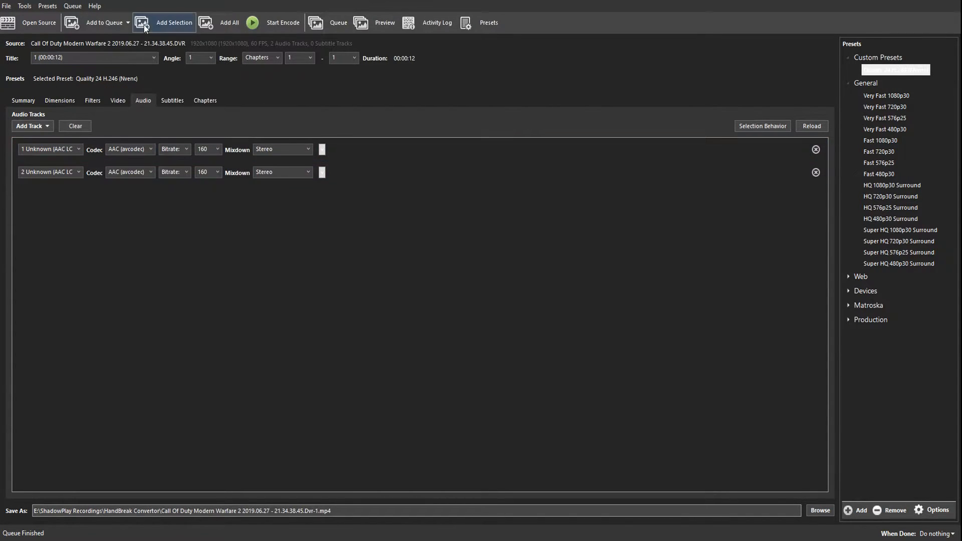
{"action": "mouse_move", "coordinate": [104, 23]}
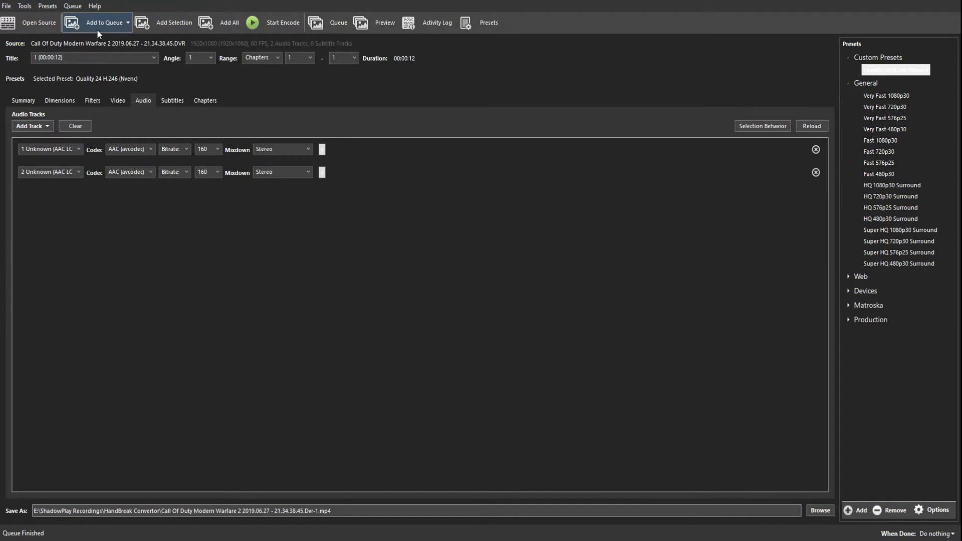
Queue title 1, delete the pending job, and remove its second audio track again
{"action": "left_click", "coordinate": [103, 23]}
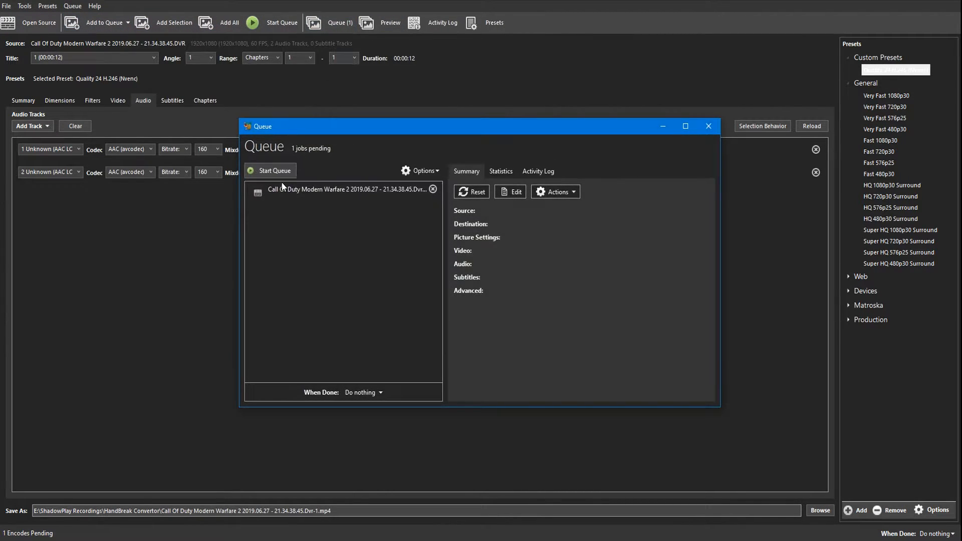
{"action": "left_click", "coordinate": [433, 189]}
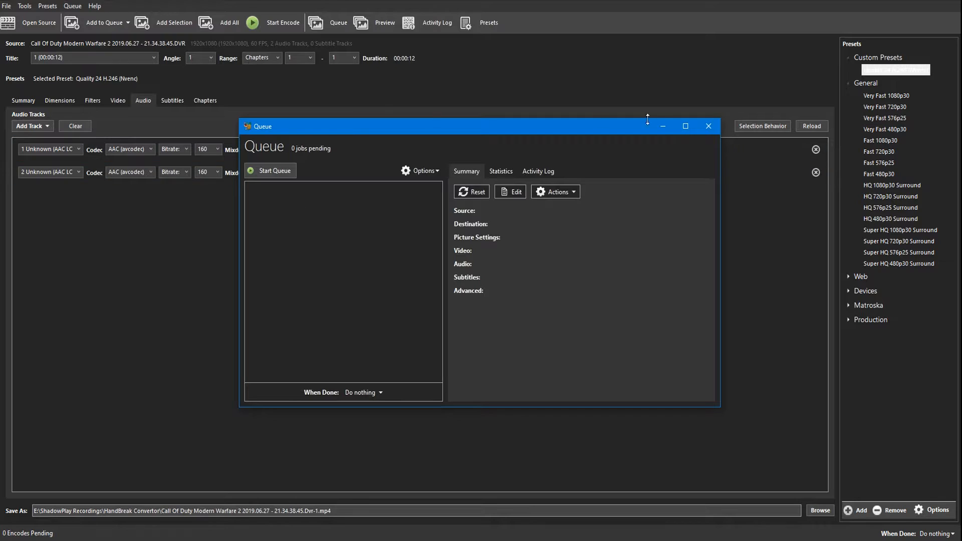
{"action": "left_click", "coordinate": [708, 126]}
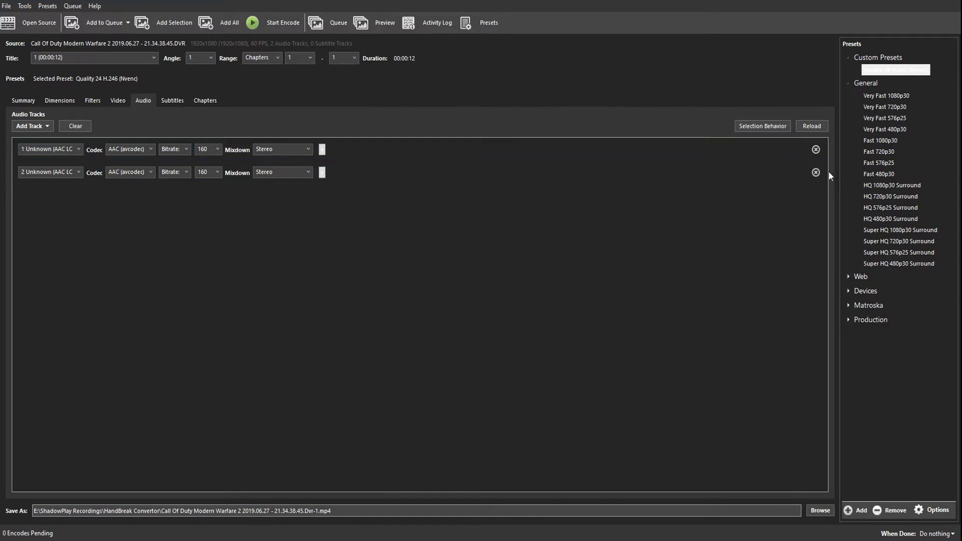
{"action": "left_click", "coordinate": [814, 172]}
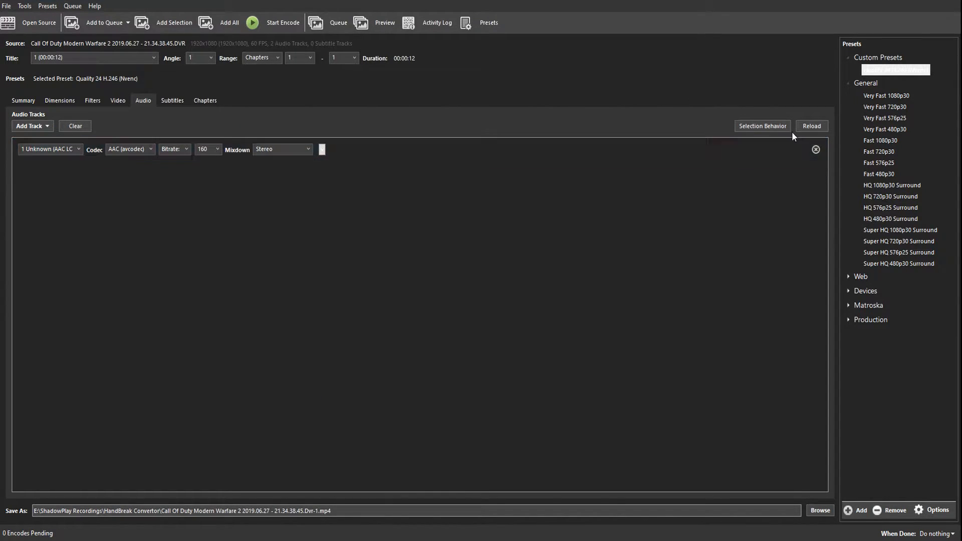
{"action": "mouse_move", "coordinate": [363, 186]}
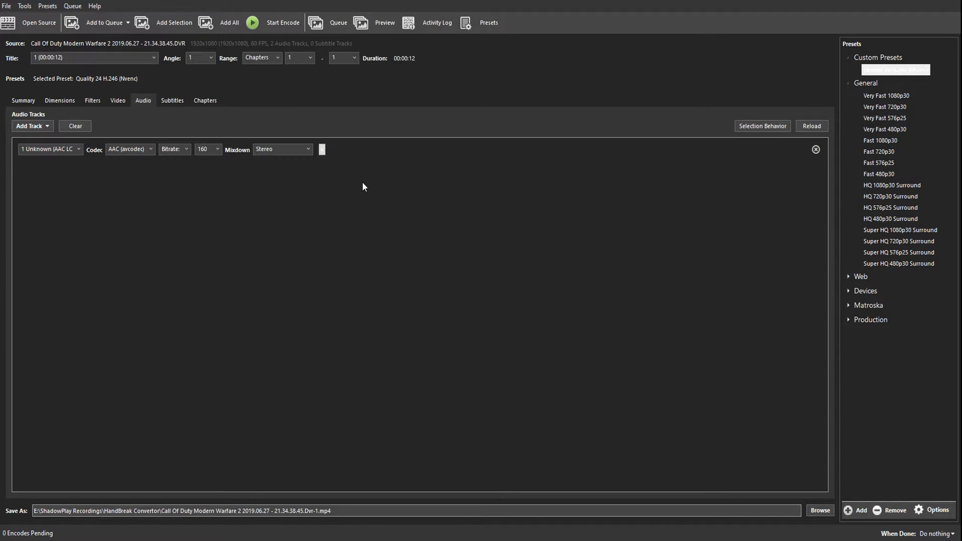
{"action": "mouse_move", "coordinate": [61, 178]}
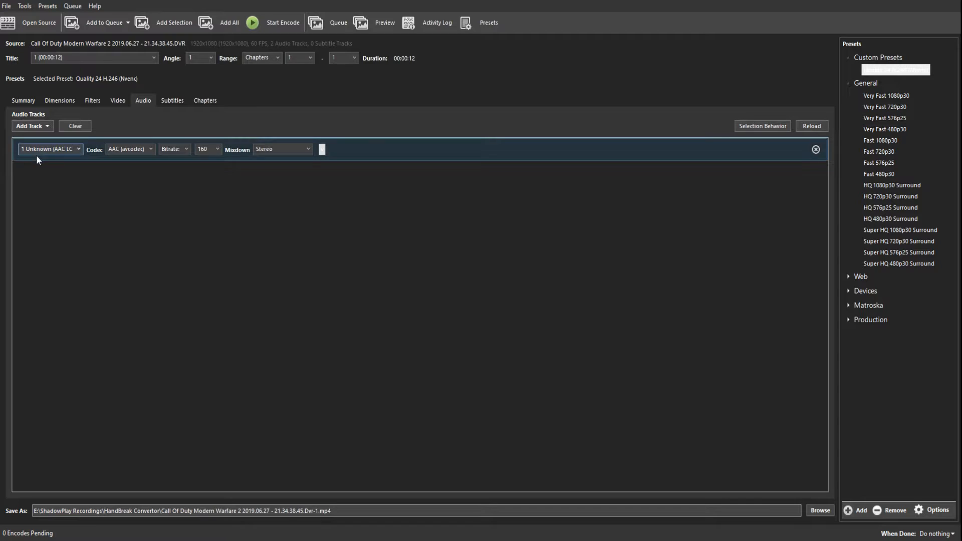
{"action": "mouse_move", "coordinate": [585, 164]}
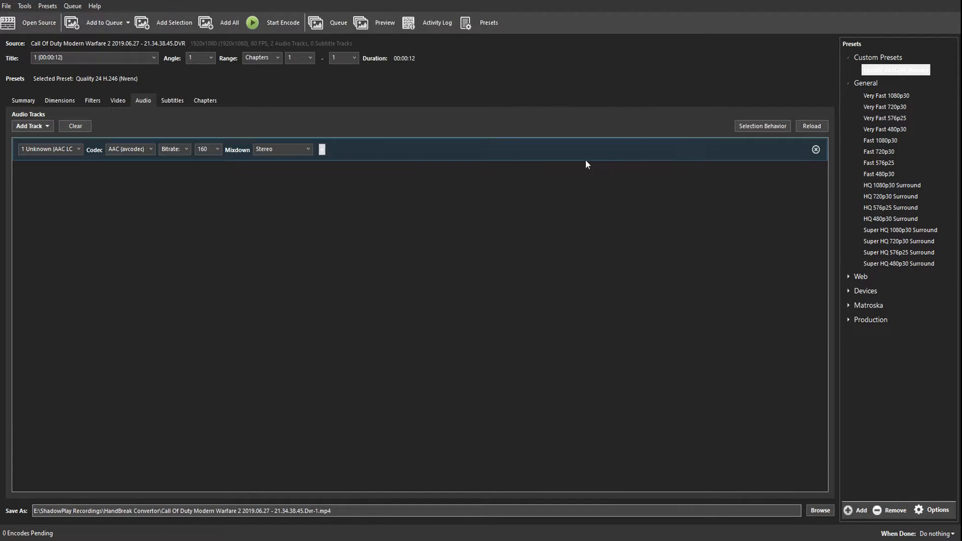
{"action": "mouse_move", "coordinate": [144, 100]}
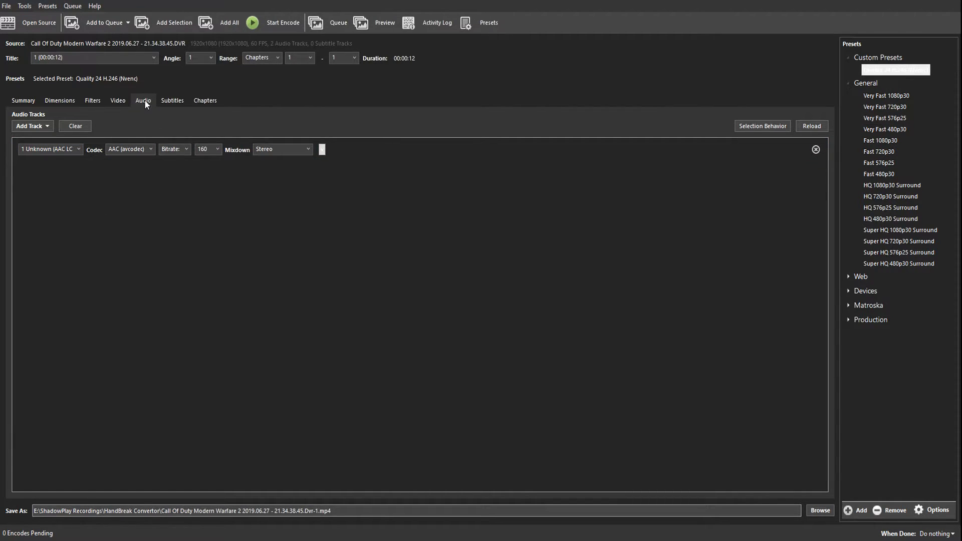
{"action": "mouse_move", "coordinate": [761, 126]}
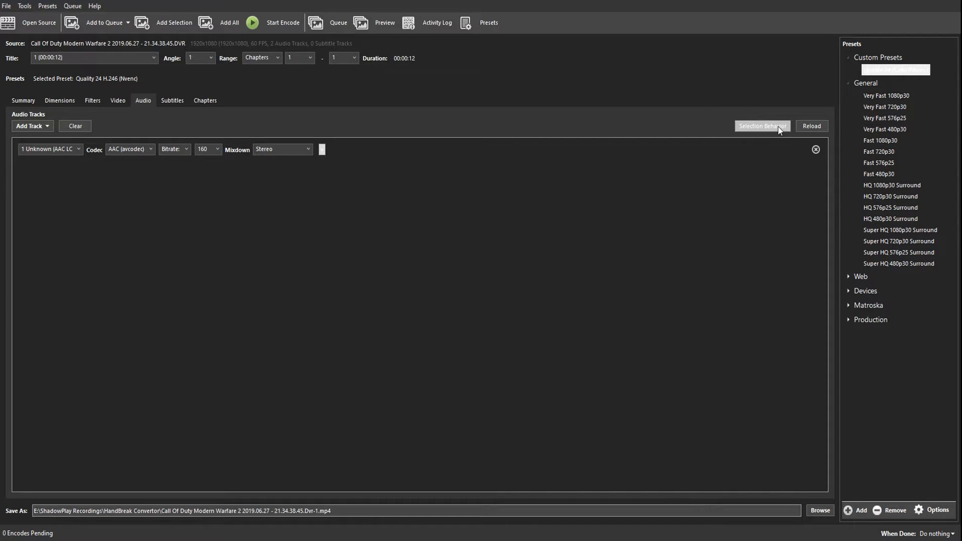
Set audio defaults to All Matching Selected Languages with (Any) and (Unknown) chosen
{"action": "left_click", "coordinate": [761, 126]}
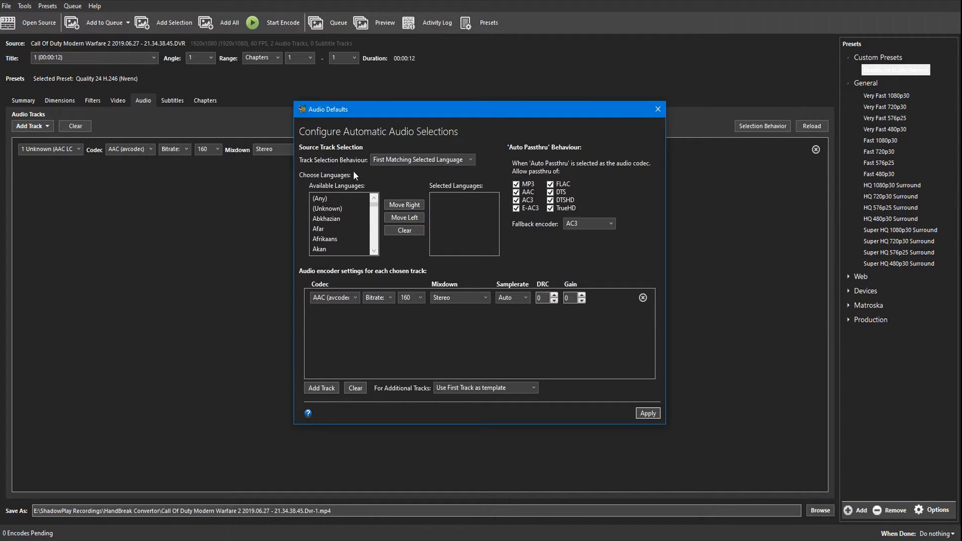
{"action": "mouse_move", "coordinate": [315, 169]}
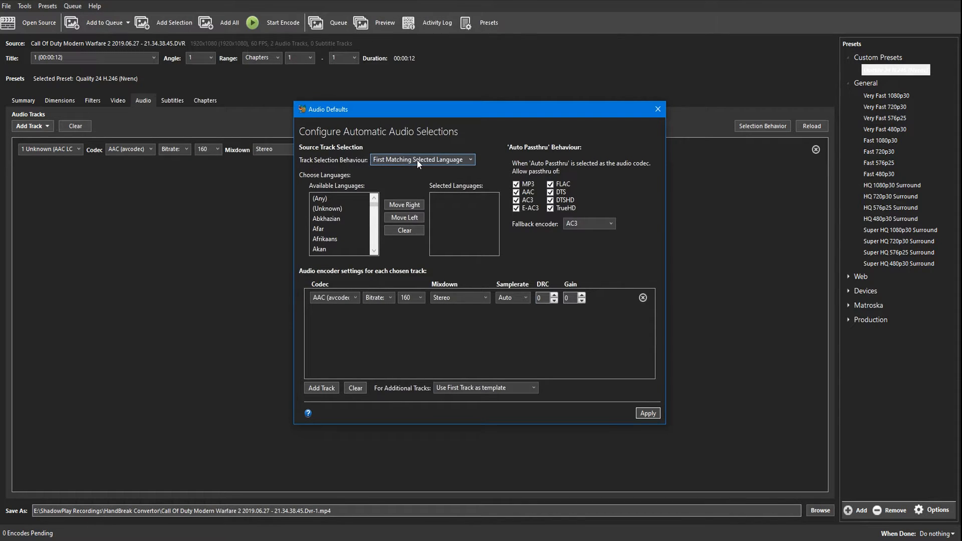
{"action": "mouse_move", "coordinate": [448, 167]}
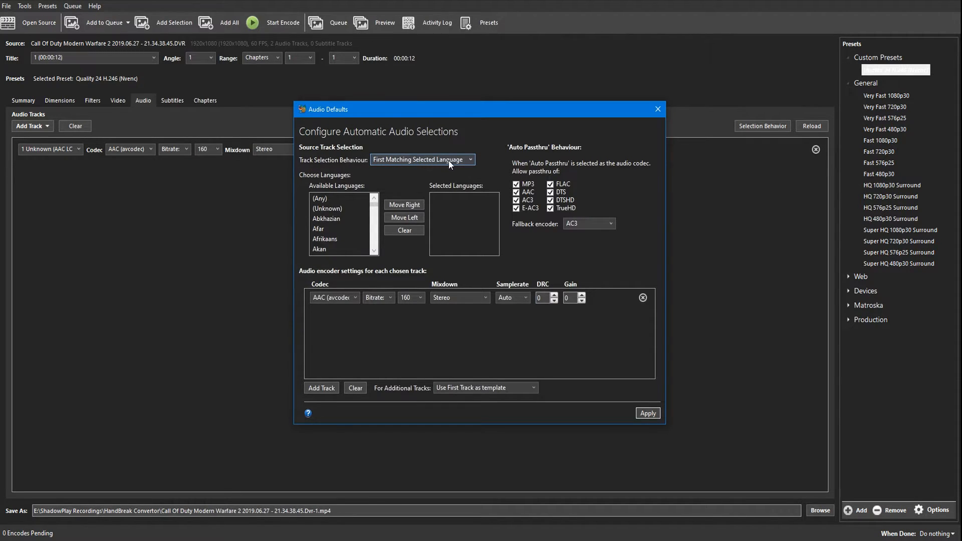
{"action": "left_click", "coordinate": [421, 159]}
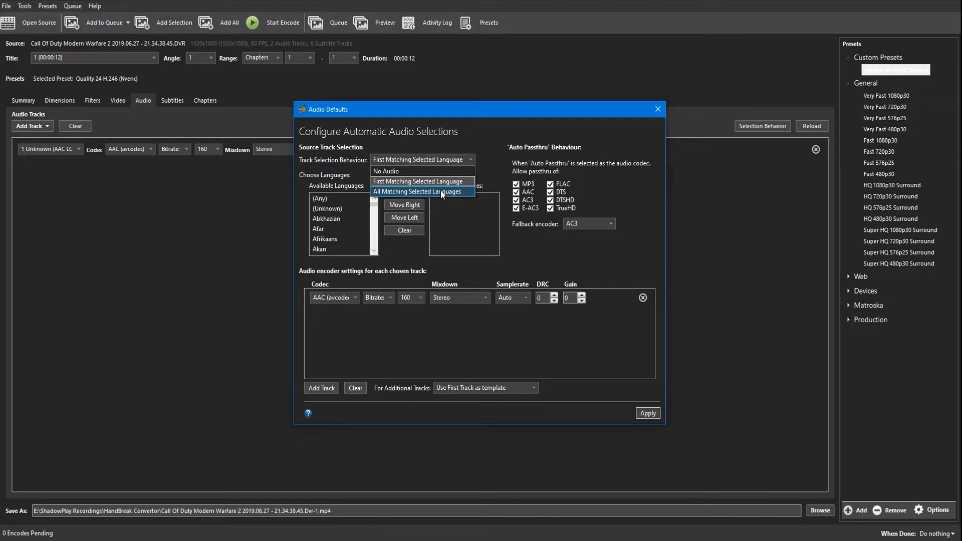
{"action": "left_click", "coordinate": [418, 190]}
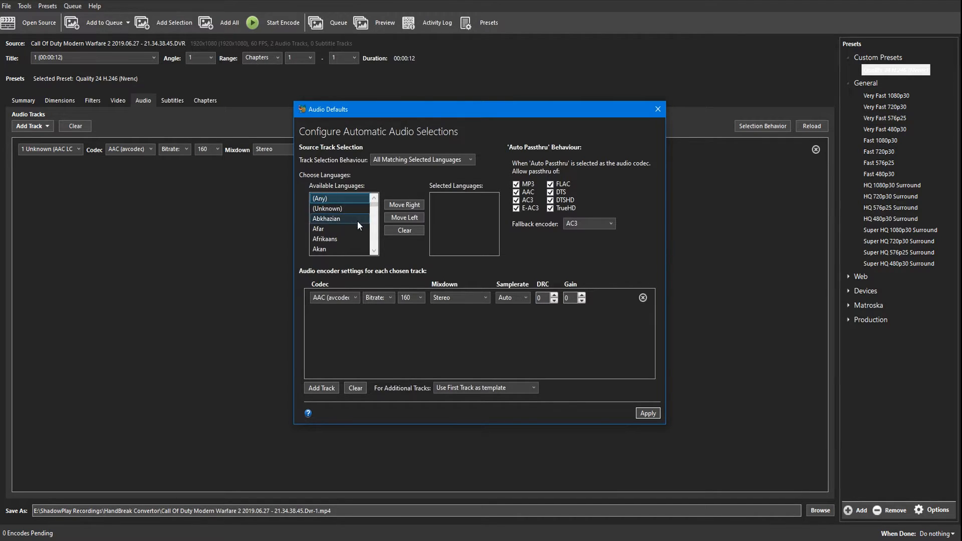
{"action": "left_click", "coordinate": [404, 204]}
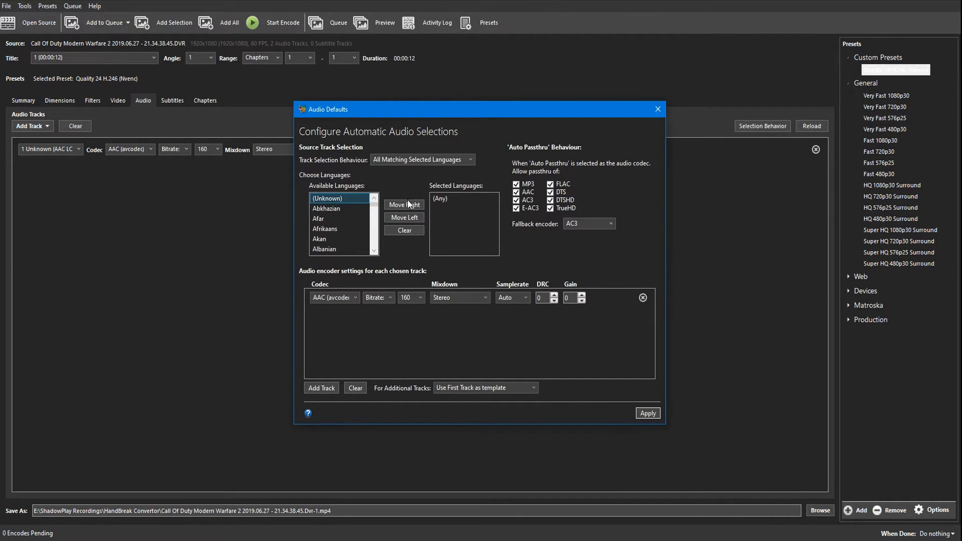
{"action": "left_click", "coordinate": [403, 205]}
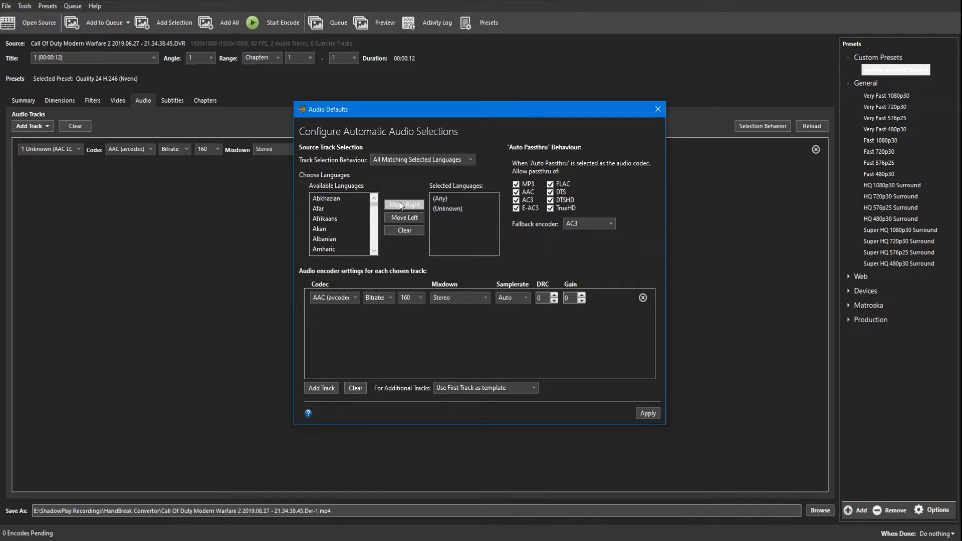
{"action": "mouse_move", "coordinate": [482, 192]}
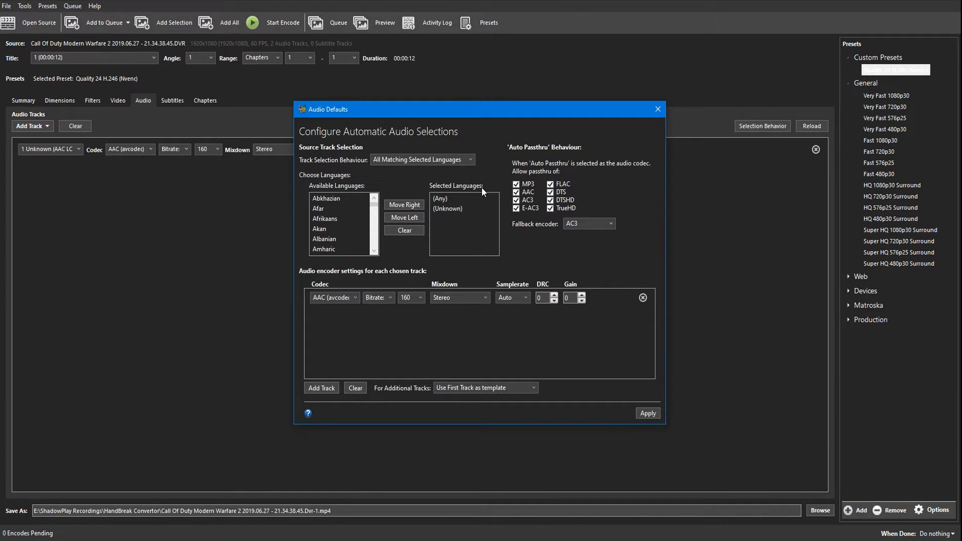
Try Move Left on the (Unknown) entry in the chosen languages list
{"action": "left_click", "coordinate": [448, 208]}
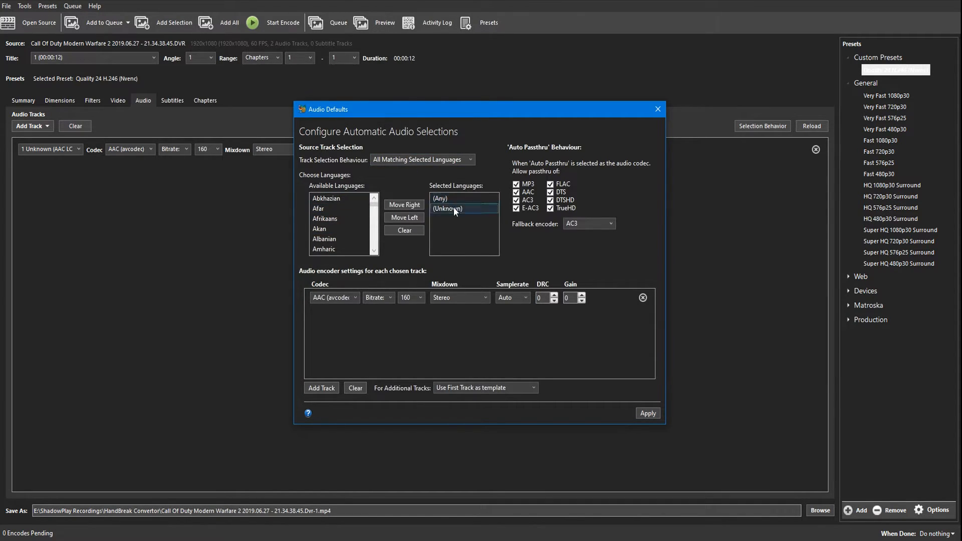
{"action": "left_click", "coordinate": [324, 218]}
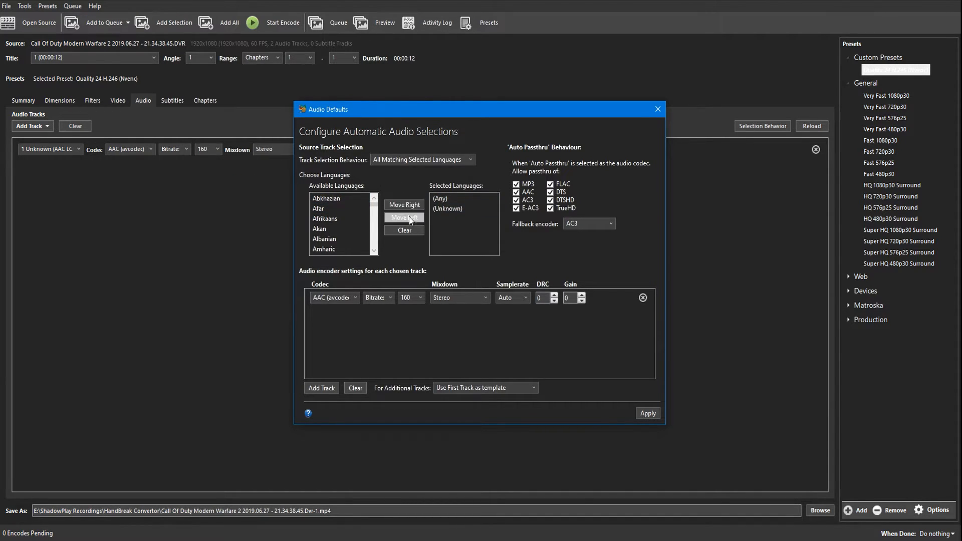
{"action": "left_click", "coordinate": [447, 208]}
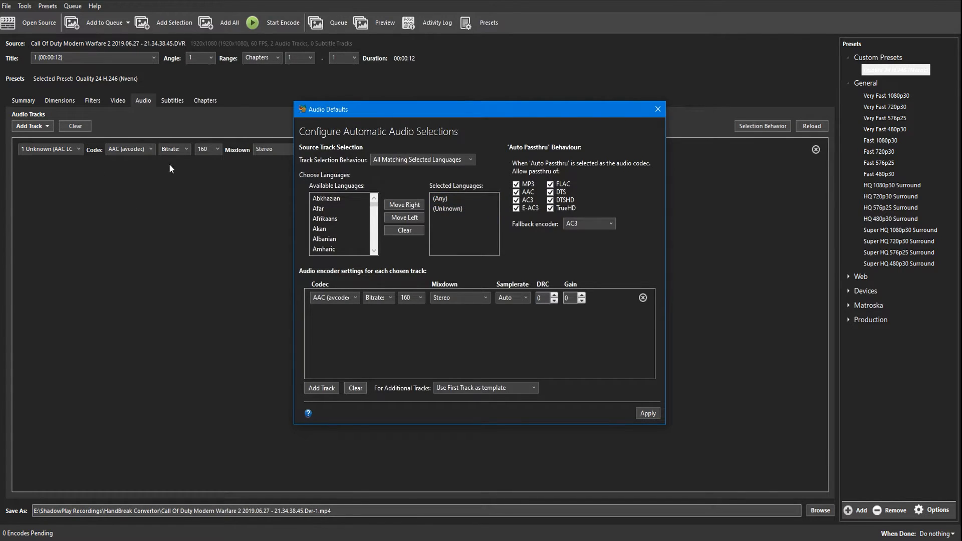
{"action": "mouse_move", "coordinate": [474, 192]}
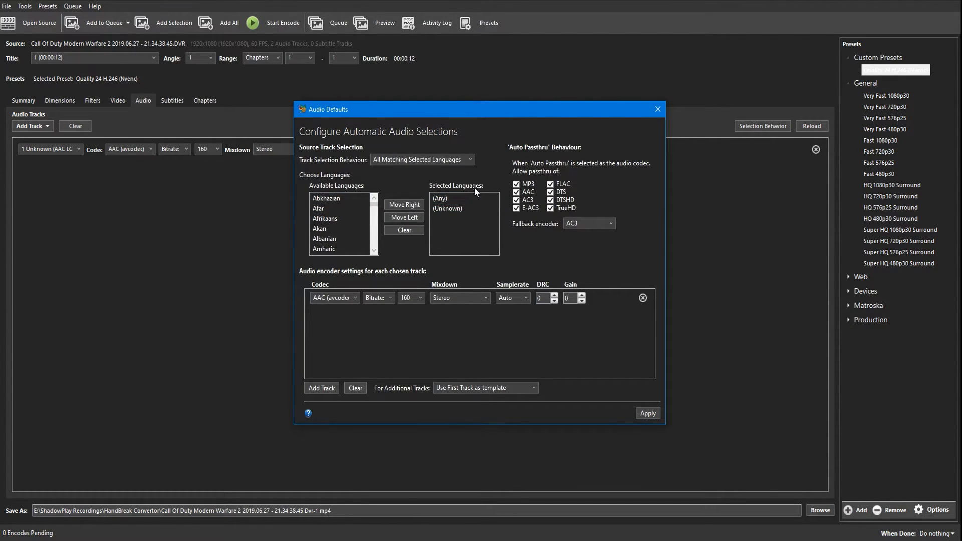
{"action": "mouse_move", "coordinate": [461, 190]}
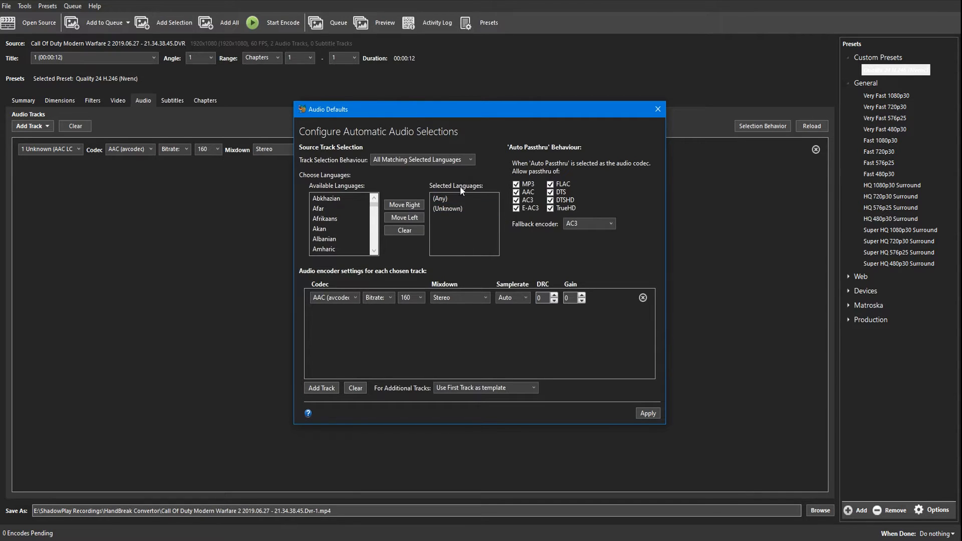
{"action": "mouse_move", "coordinate": [477, 225]}
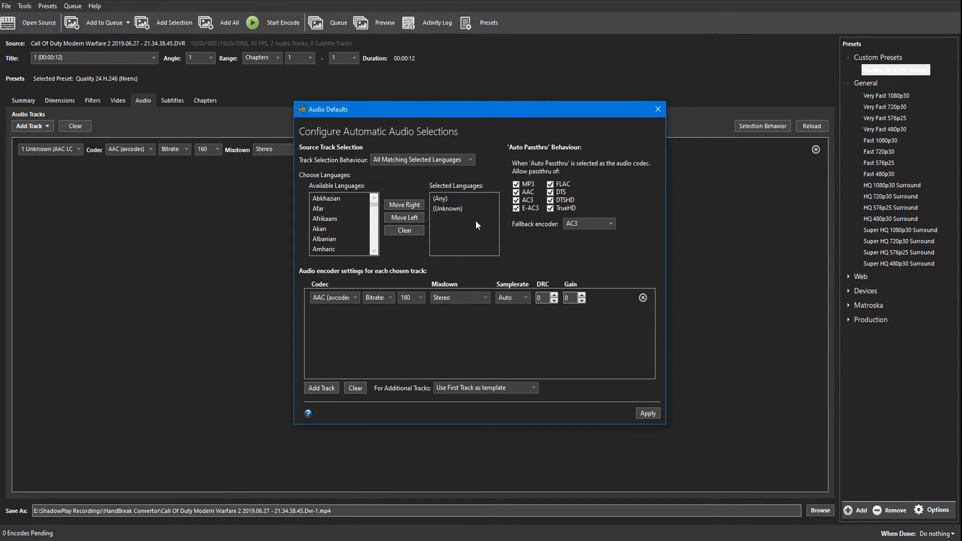
{"action": "mouse_move", "coordinate": [404, 217]}
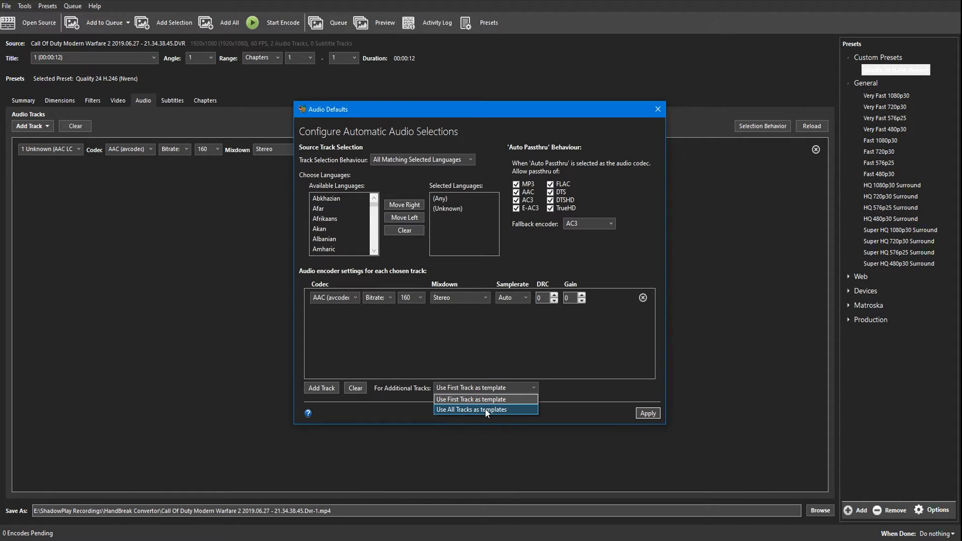
Make additional tracks use all tracks as templates and apply the audio defaults
{"action": "left_click", "coordinate": [471, 409]}
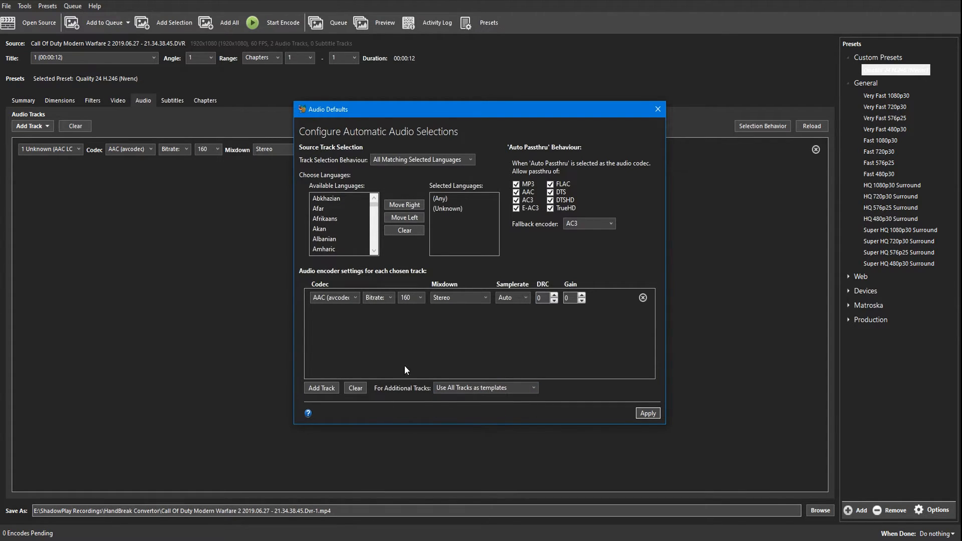
{"action": "mouse_move", "coordinate": [333, 403]}
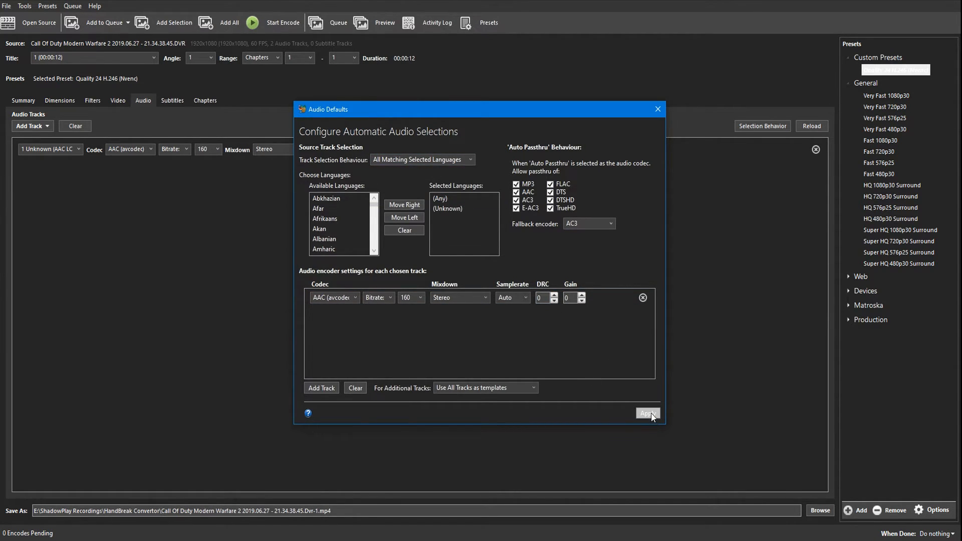
{"action": "left_click", "coordinate": [647, 413]}
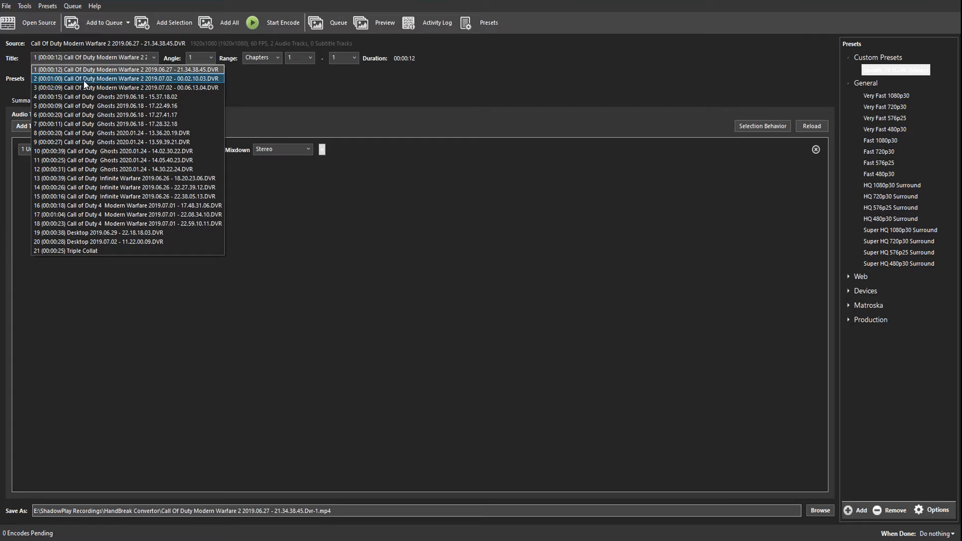
Check that other titles get two AAC tracks, then return to title 1
{"action": "left_click", "coordinate": [127, 78]}
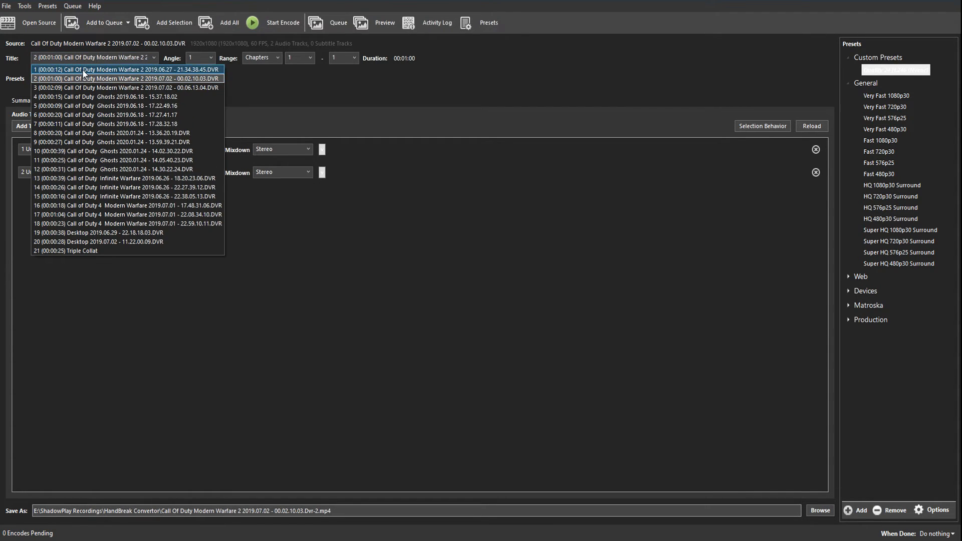
{"action": "left_click", "coordinate": [127, 70]}
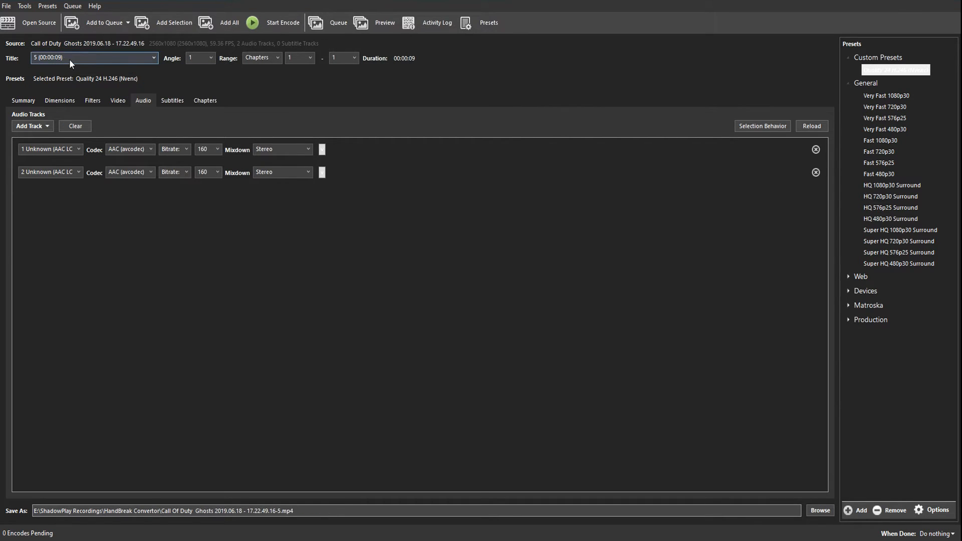
{"action": "left_click", "coordinate": [153, 57]}
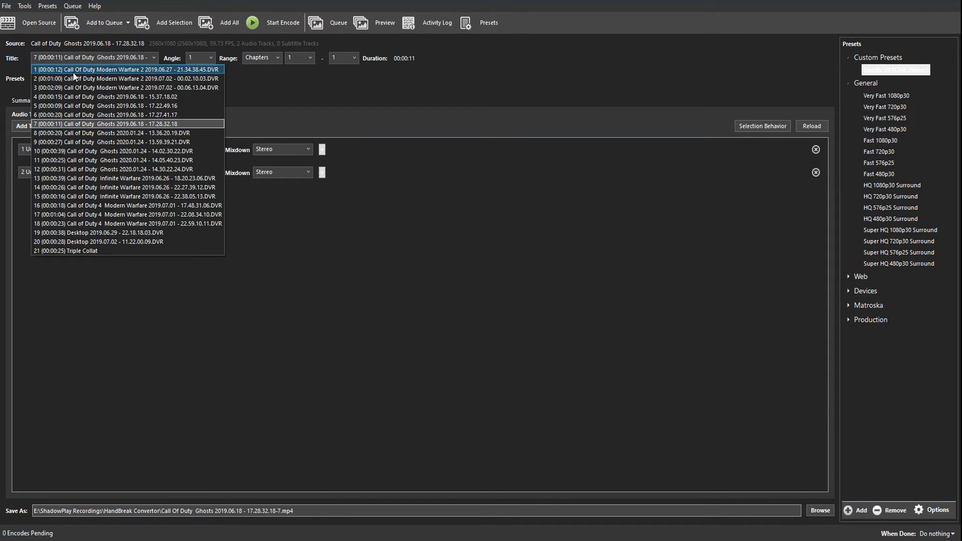
{"action": "left_click", "coordinate": [127, 69]}
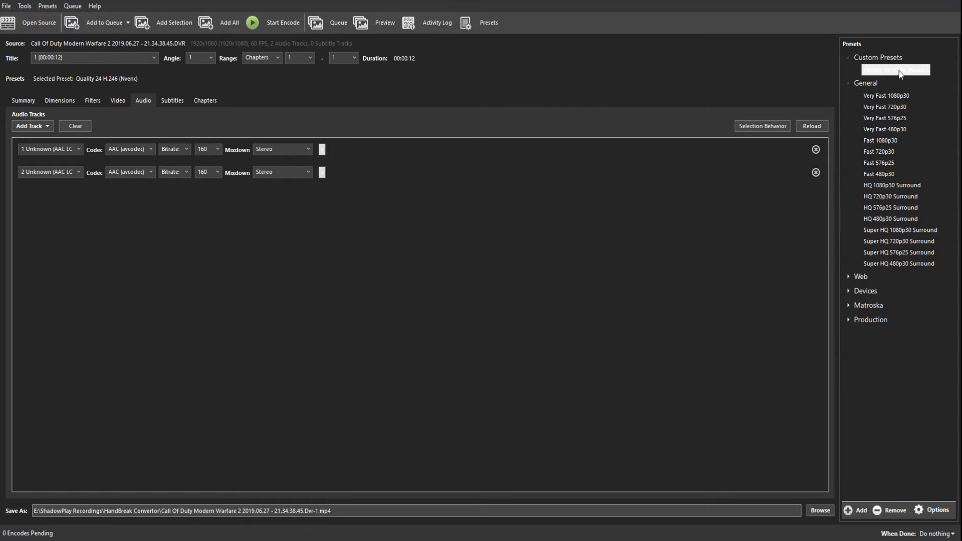
Update the selected custom preset with the current two-track audio settings
{"action": "right_click", "coordinate": [894, 69]}
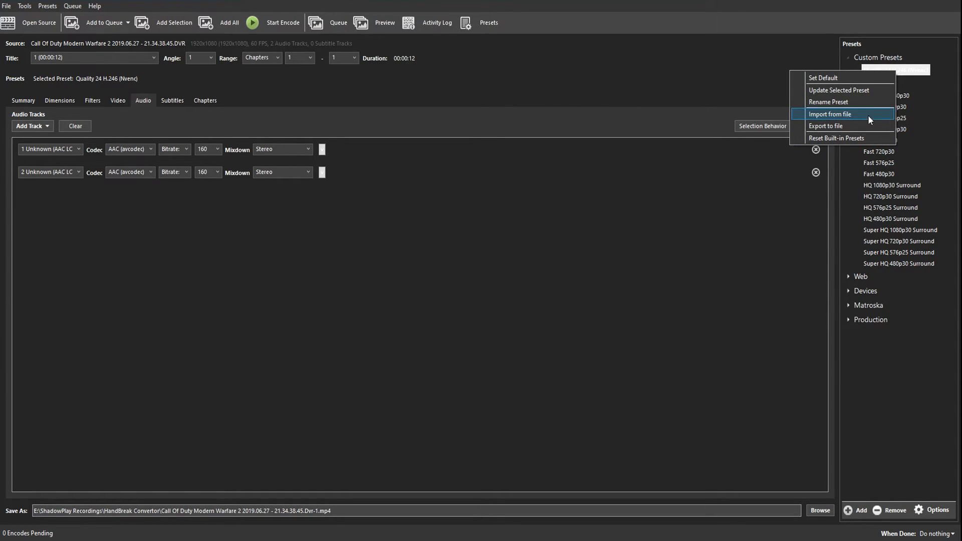
{"action": "mouse_move", "coordinate": [844, 90]}
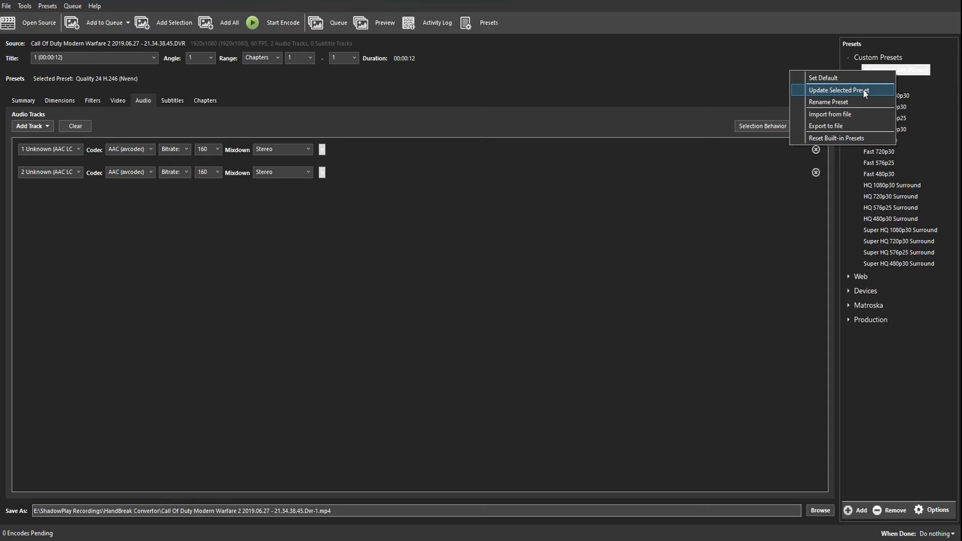
{"action": "left_click", "coordinate": [839, 90]}
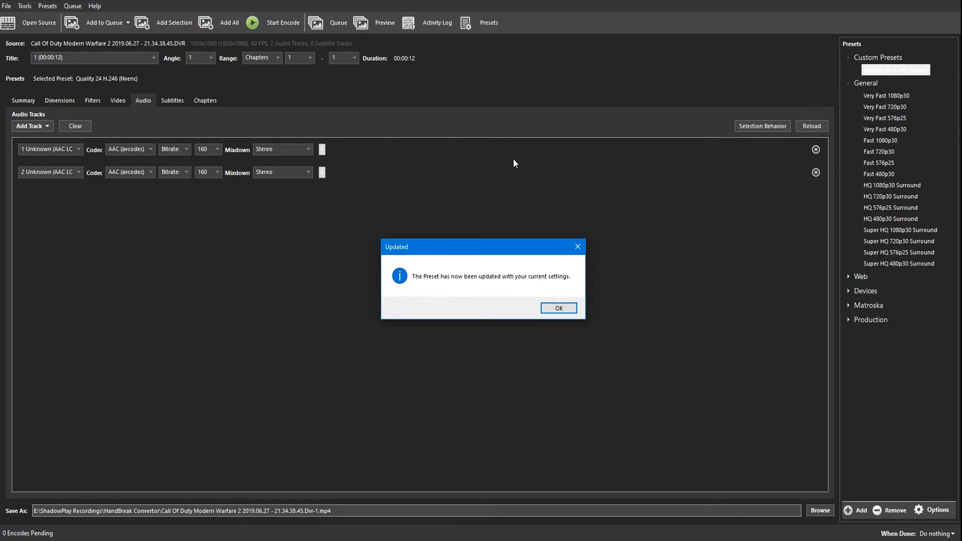
{"action": "left_click", "coordinate": [558, 307]}
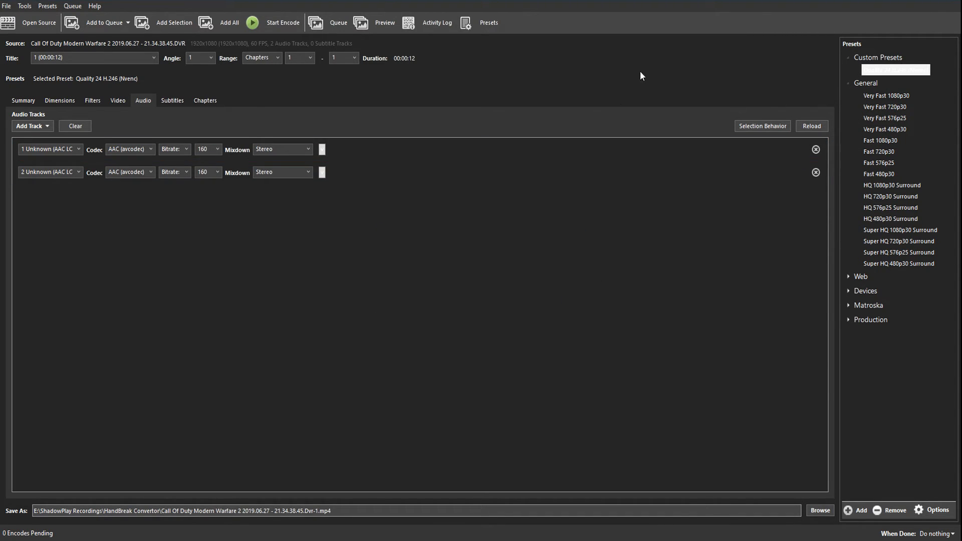
{"action": "mouse_move", "coordinate": [104, 23]}
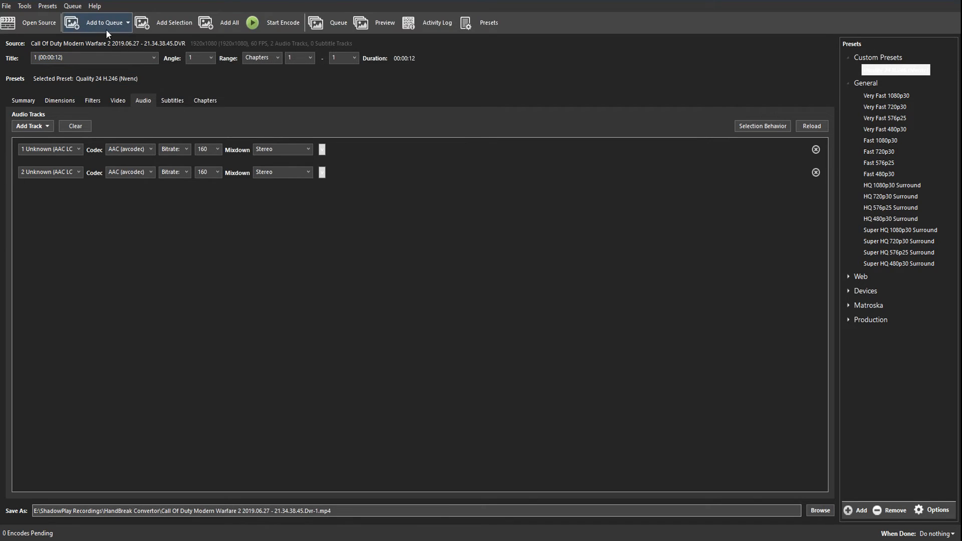
Add all 21 checked titles to the queue and bring up the queue window
{"action": "left_click", "coordinate": [104, 23]}
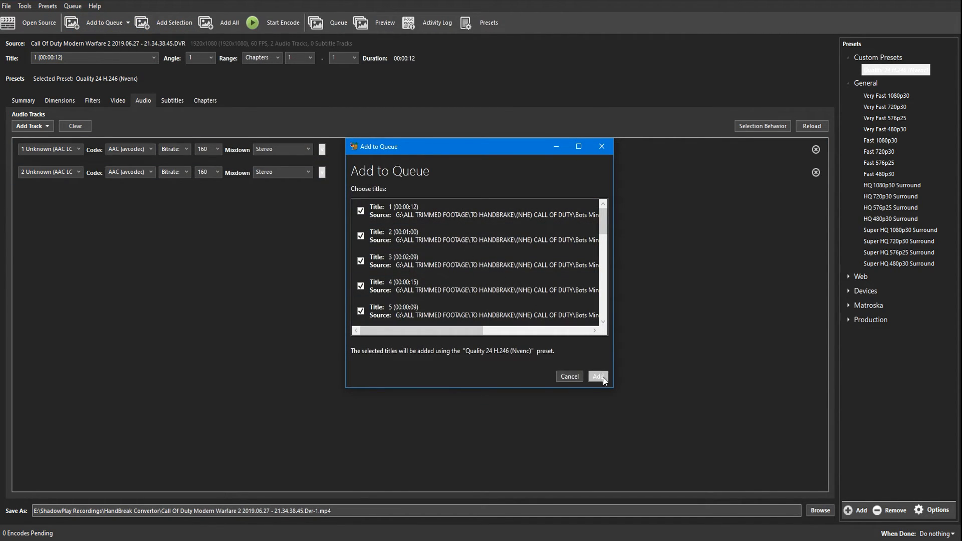
{"action": "left_click", "coordinate": [597, 375]}
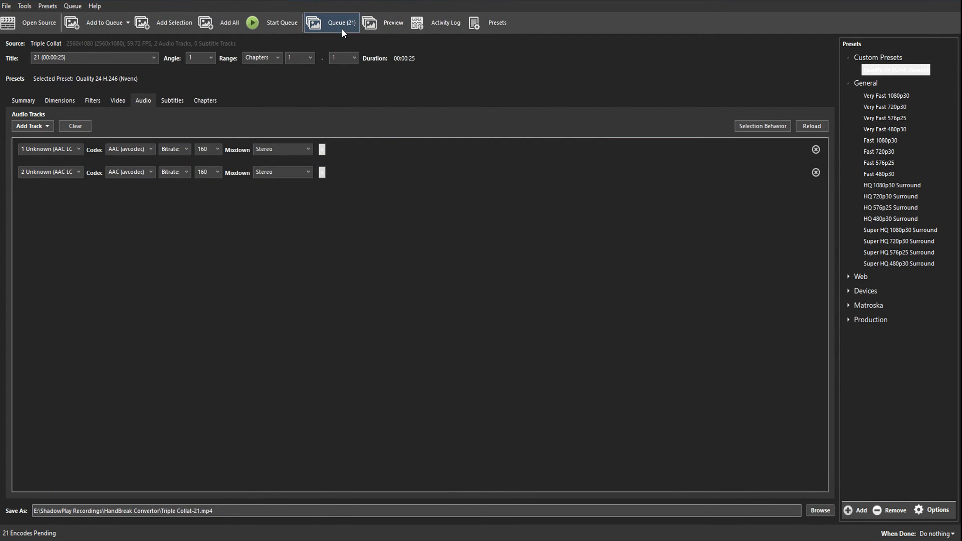
{"action": "left_click", "coordinate": [331, 23]}
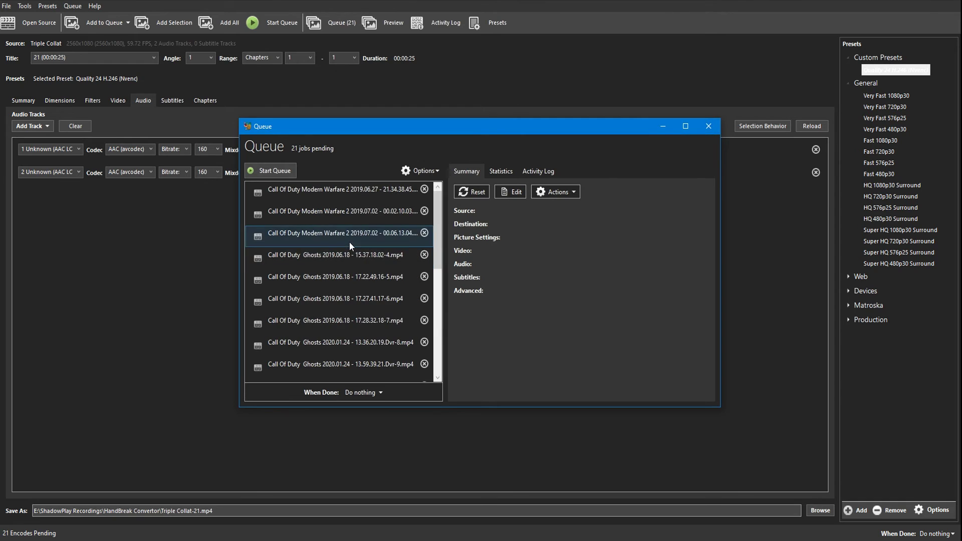
Review several queued jobs' audio summaries for two AAC tracks, then close the queue
{"action": "left_click", "coordinate": [344, 189]}
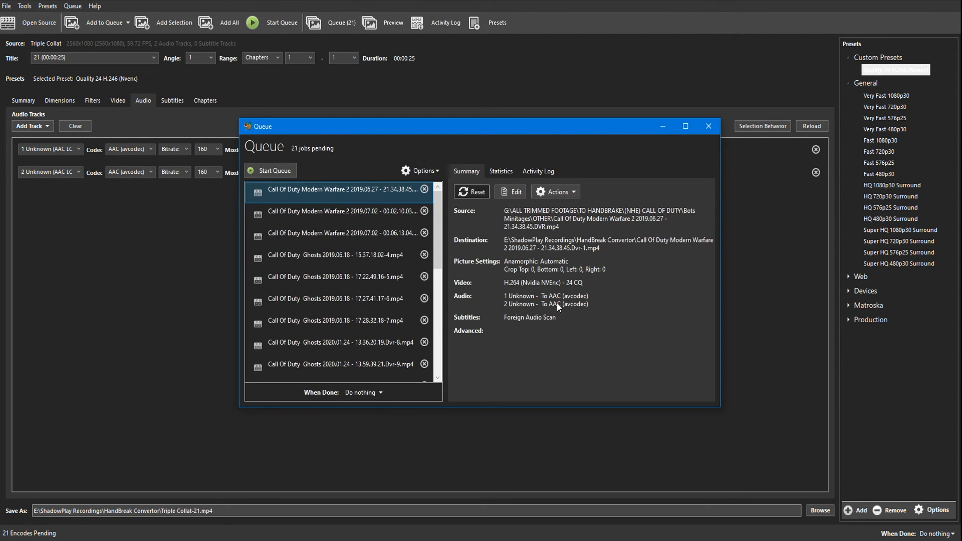
{"action": "left_click", "coordinate": [341, 212]}
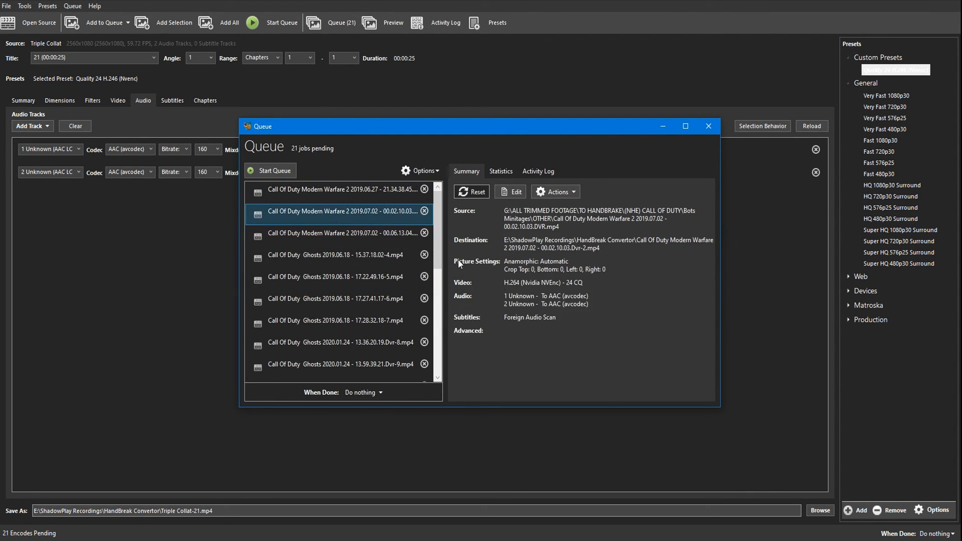
{"action": "left_click", "coordinate": [338, 232]}
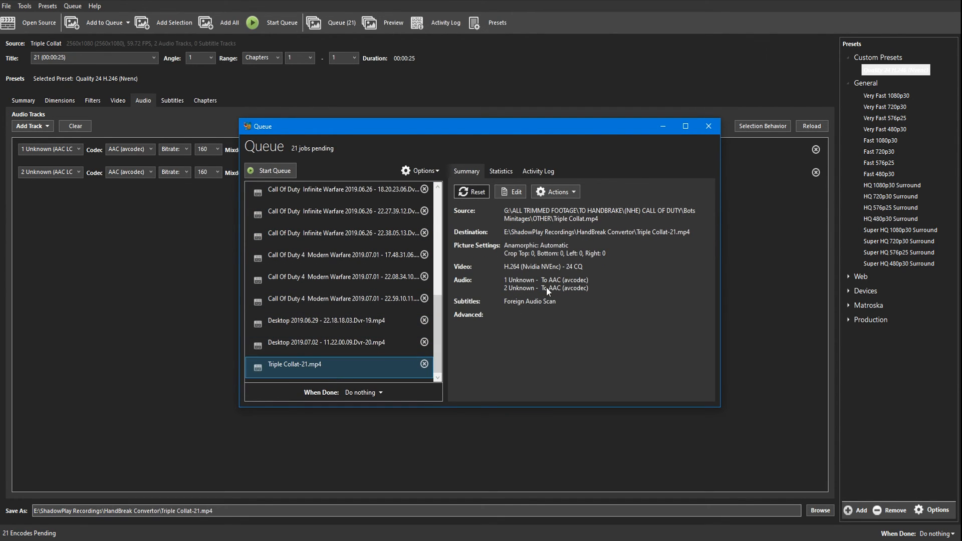
{"action": "left_click", "coordinate": [708, 126]}
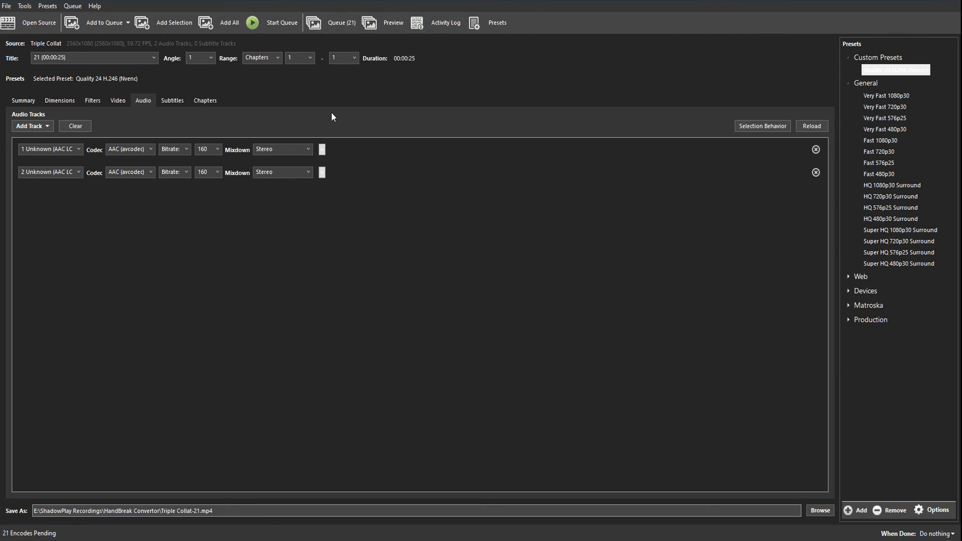
{"action": "mouse_move", "coordinate": [214, 40]}
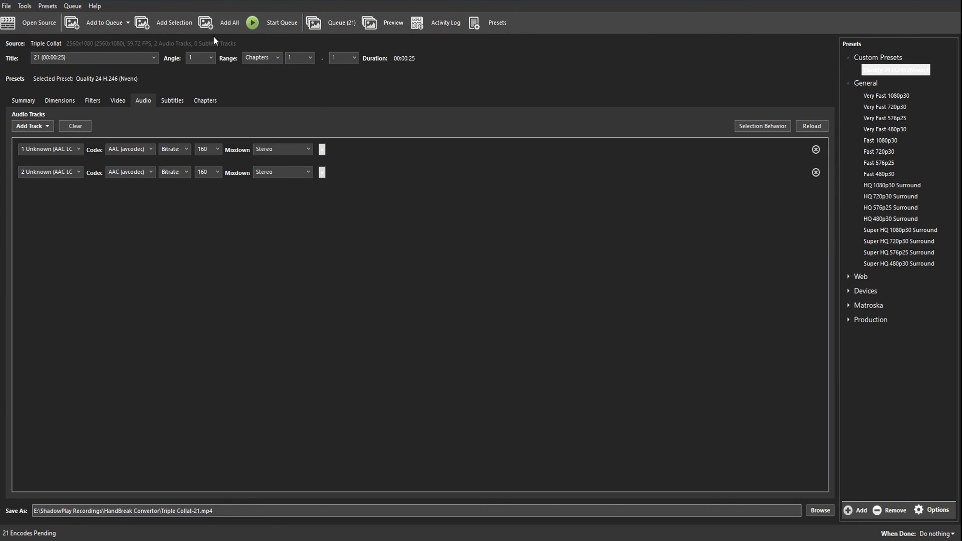
{"action": "mouse_move", "coordinate": [273, 44]}
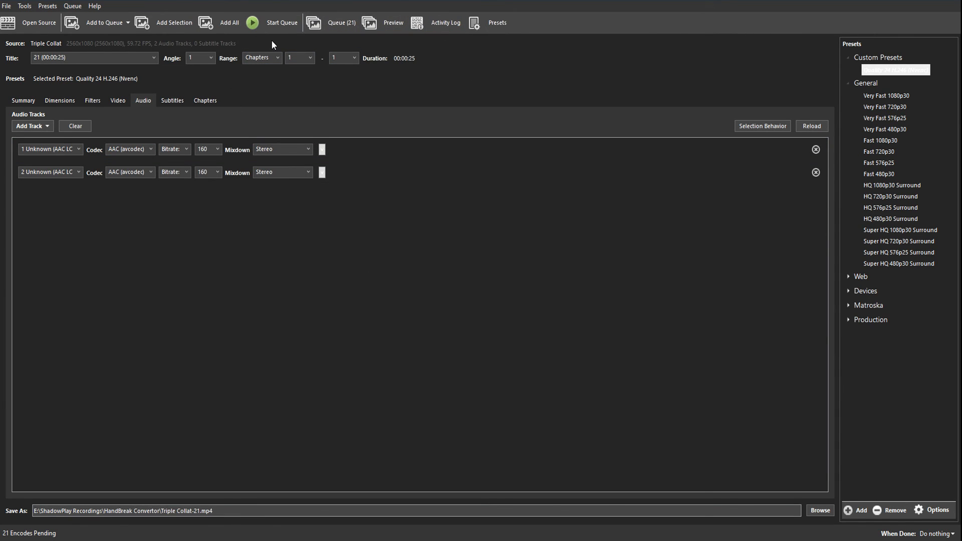